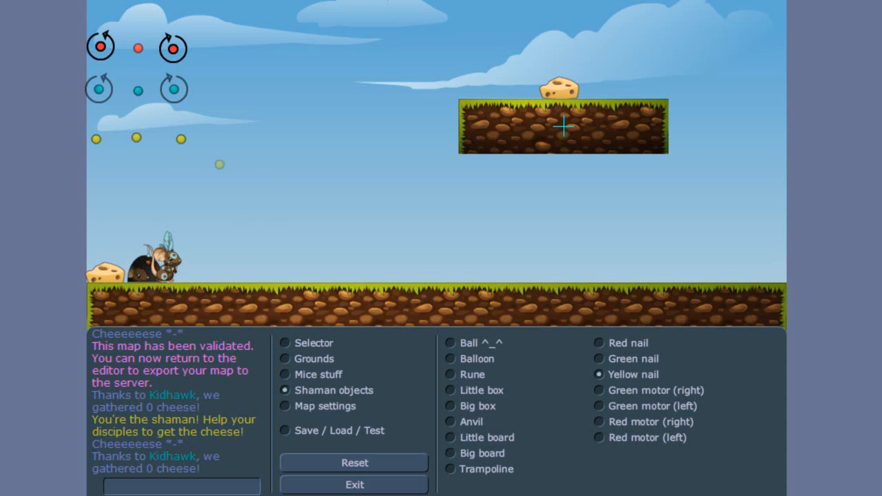
Step: Summon a wooden board above the shaman mouse and pin it with a red anchor
left_click(284, 430)
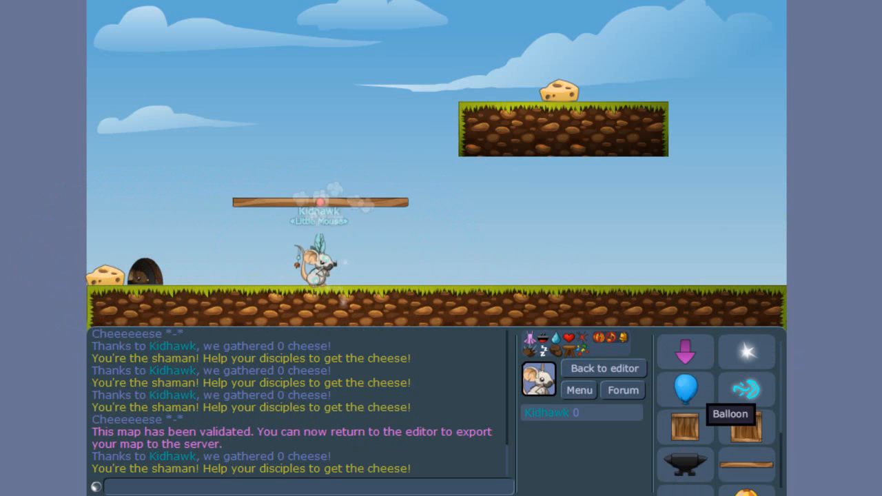
left_click(685, 389)
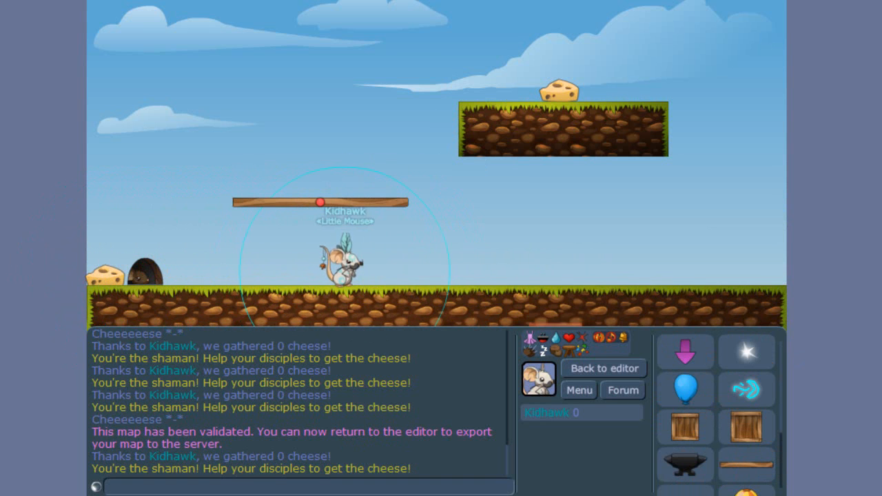